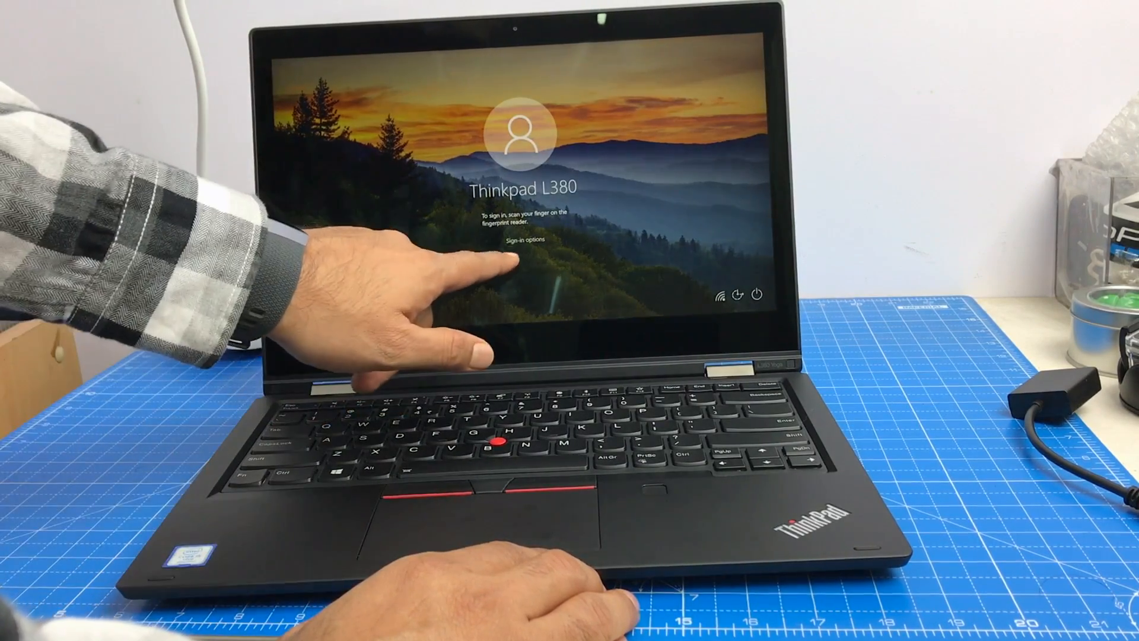
left_click(523, 241)
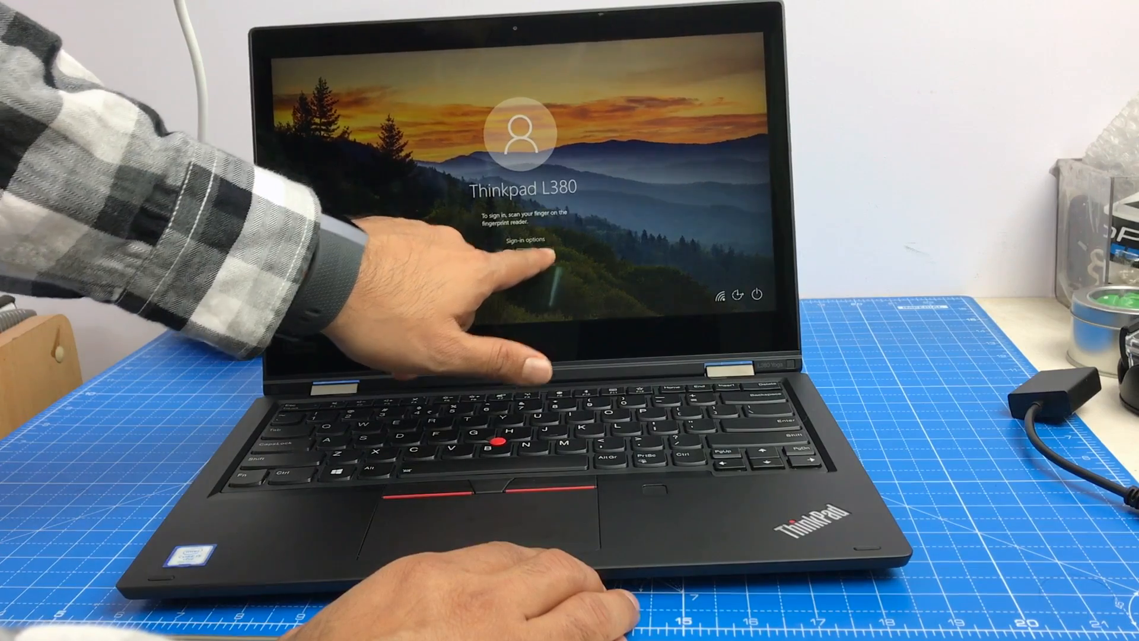
left_click(525, 239)
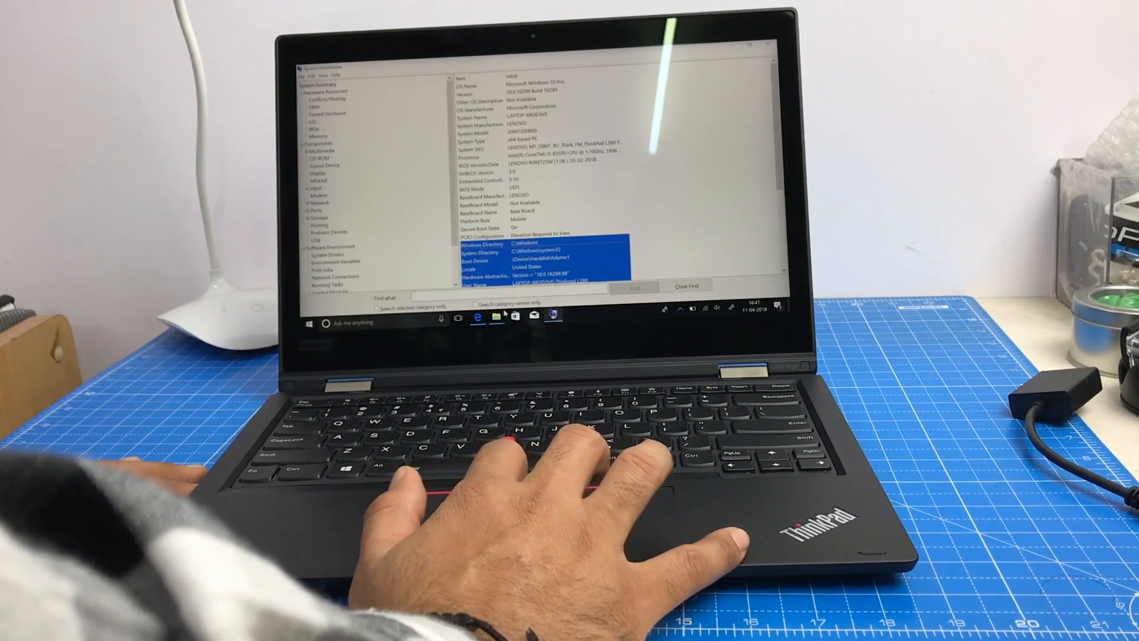
key("alt+tab")
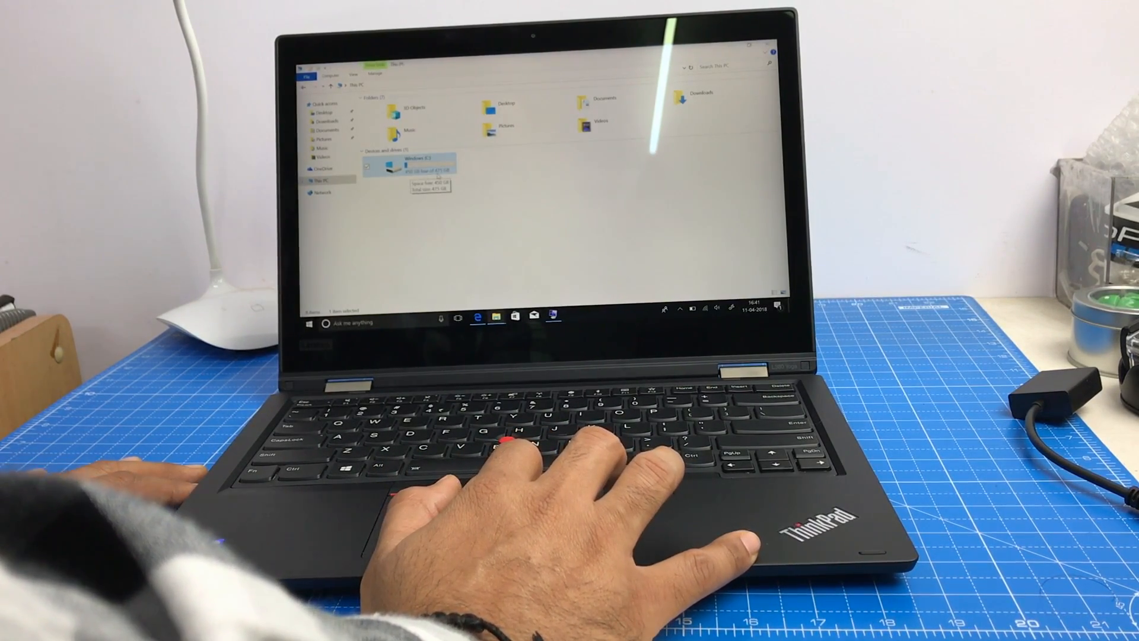
double_click(418, 162)
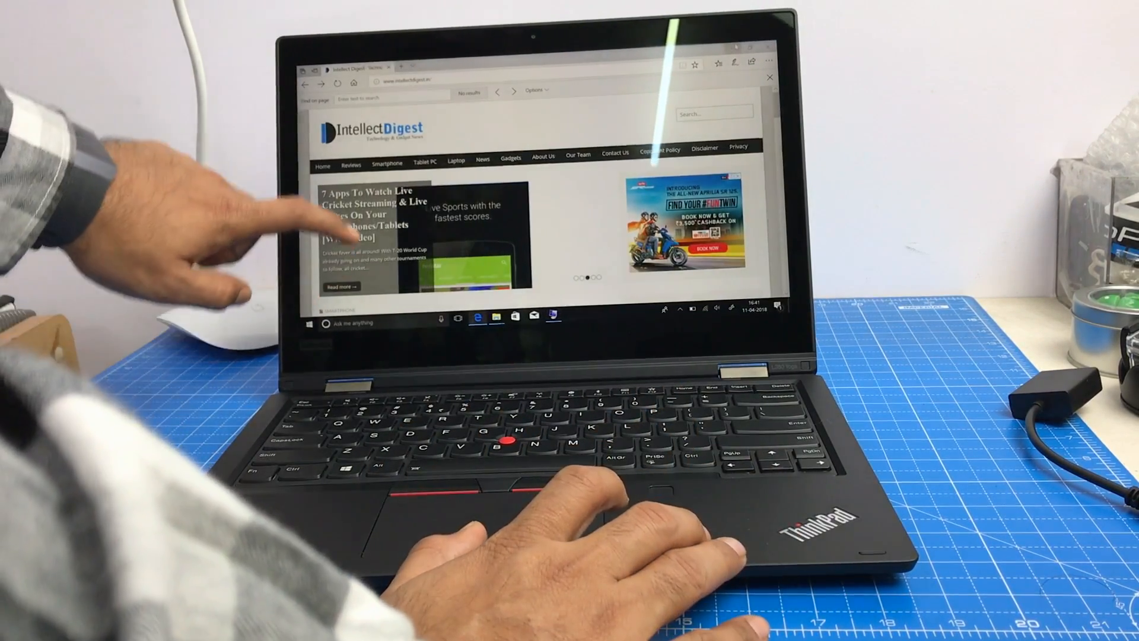
scroll("down", 3)
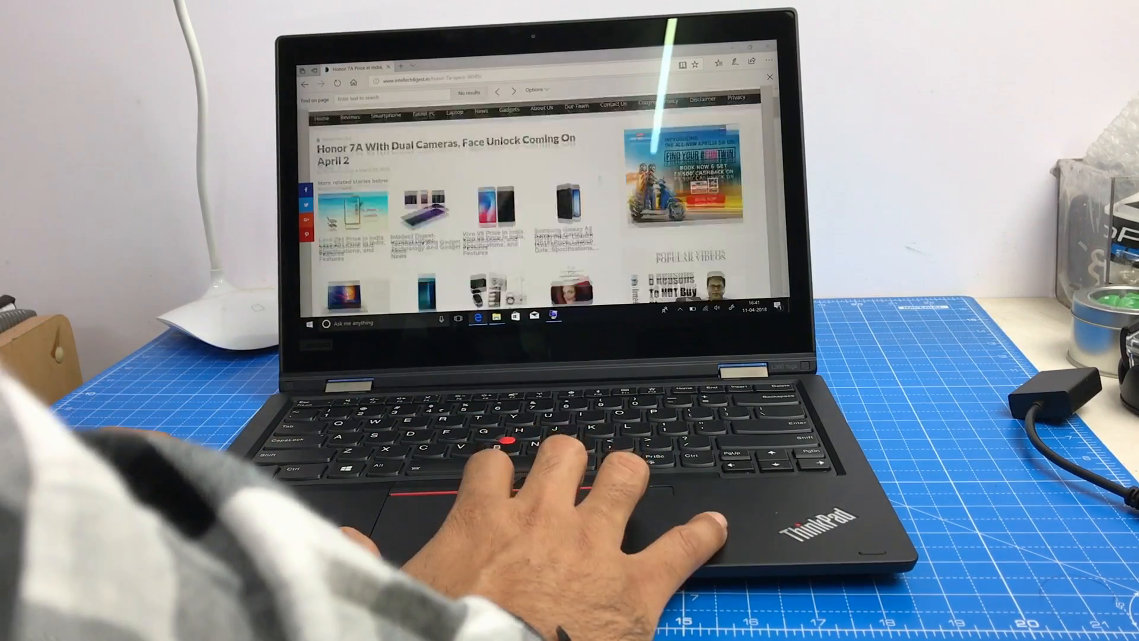
scroll("down", 3)
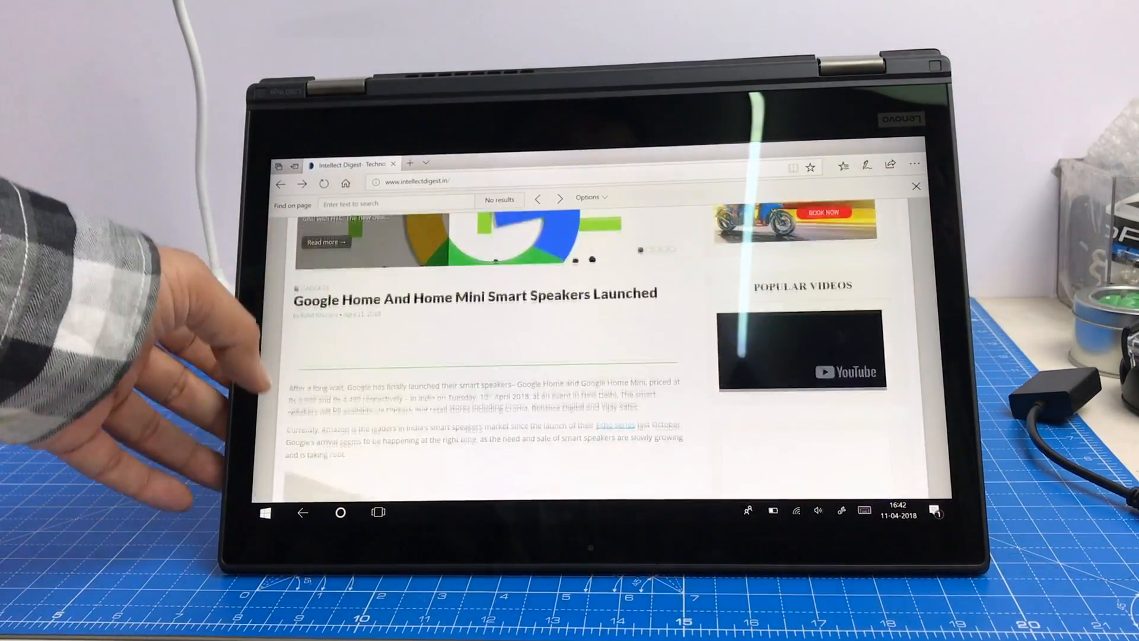
scroll("down", 3)
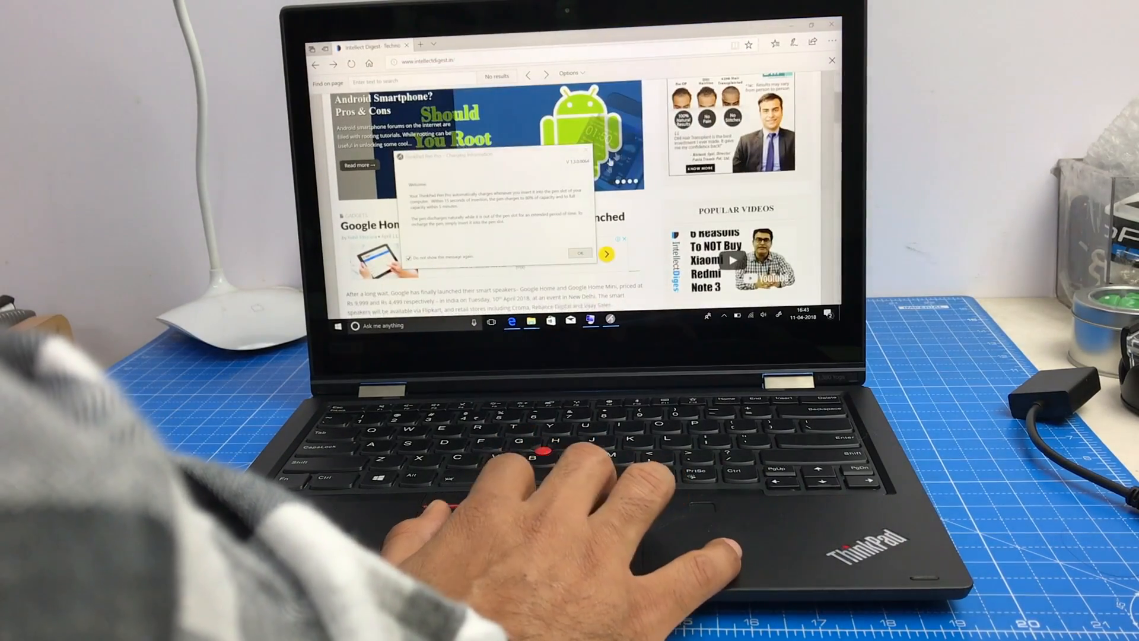
left_click(580, 254)
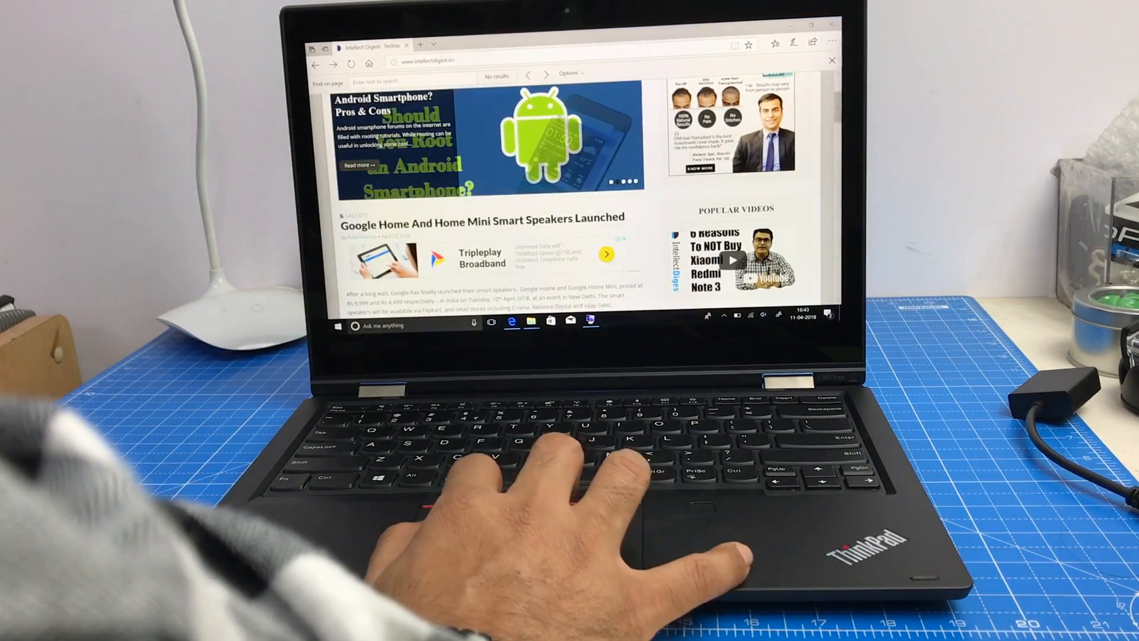
key("Win+Tab")
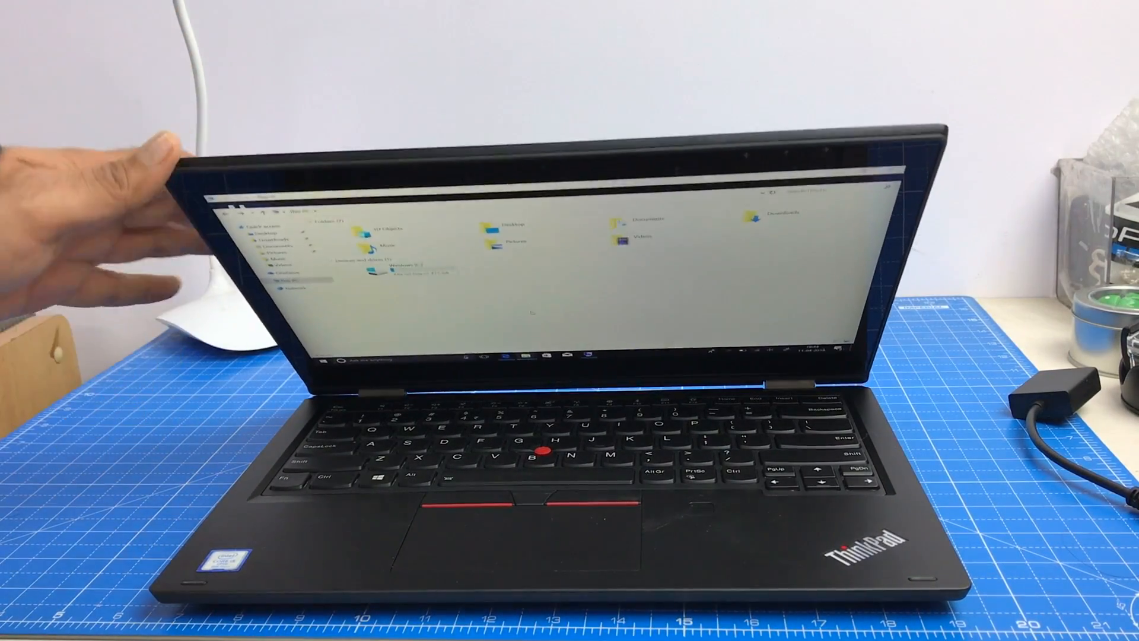
mouse_move(218, 145)
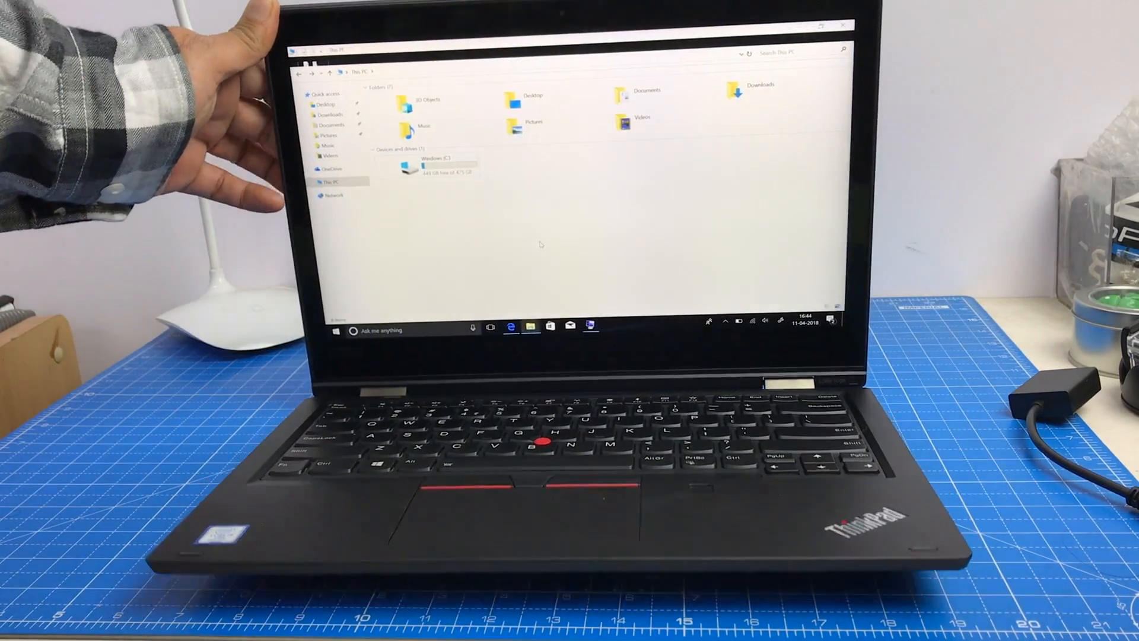